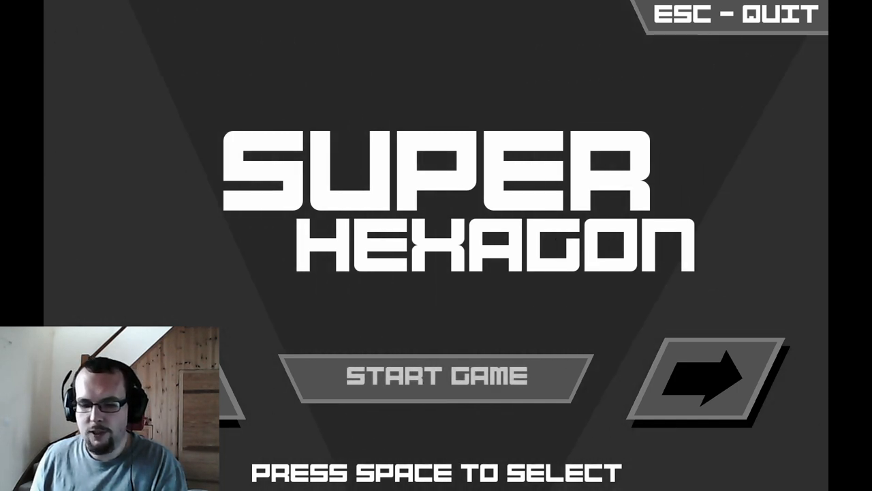
Start the game from the title screen, landing on Hexagoner, Harder, best 56:25.
key(space)
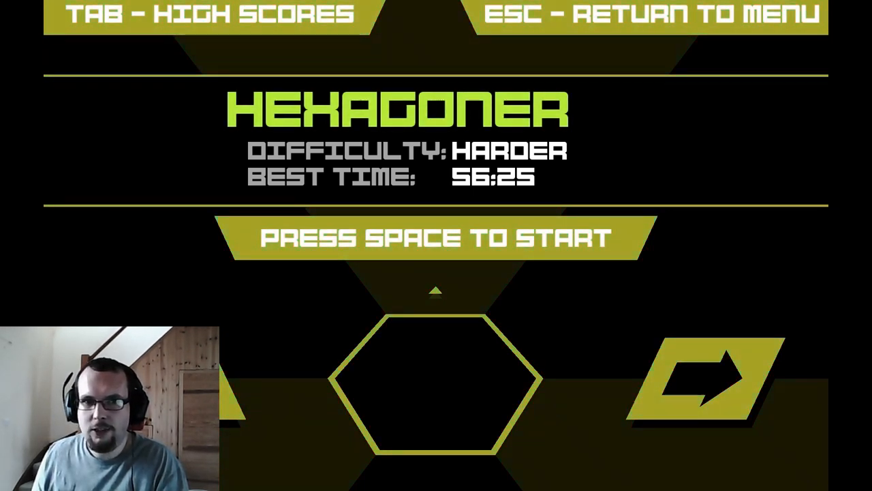
Play Hexagoner over ten attempts, retrying after each death until the 60-second Level 5 finish.
key(space)
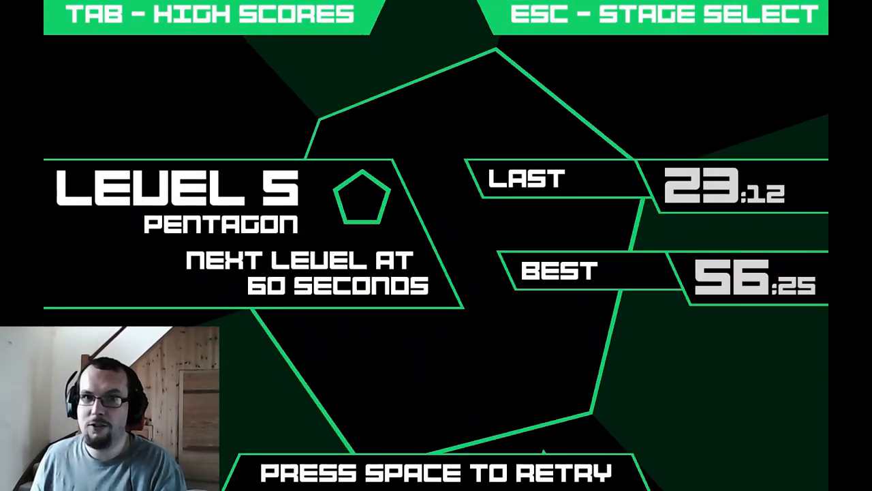
key(space)
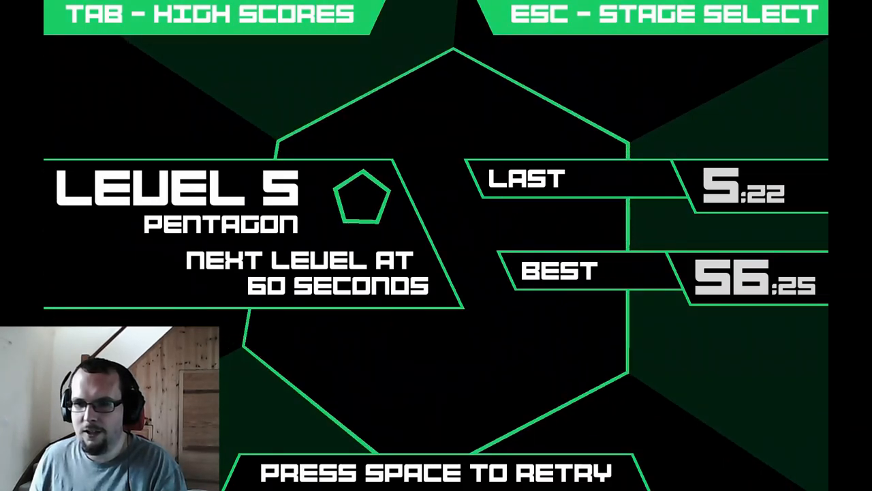
key(space)
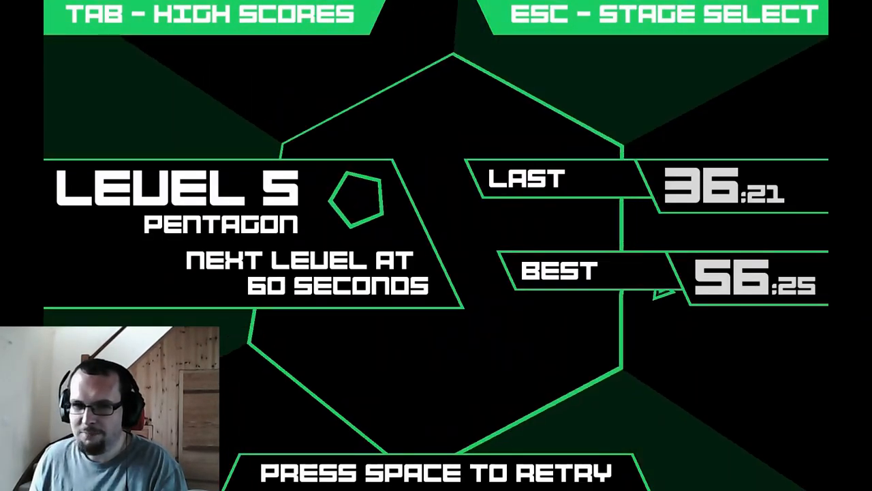
key(space)
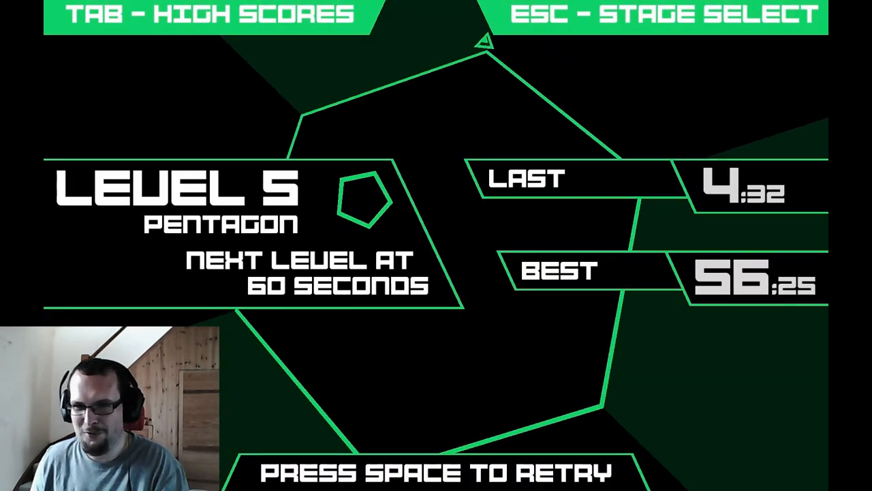
key(space)
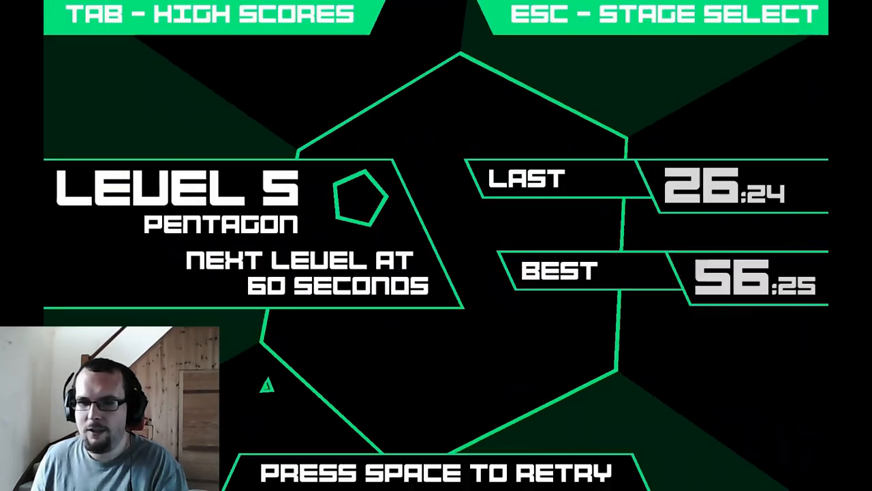
key(space)
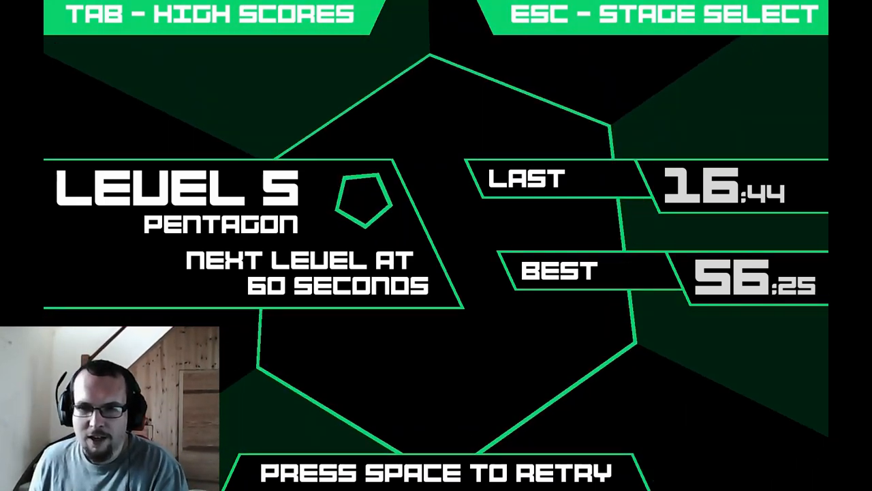
key(space)
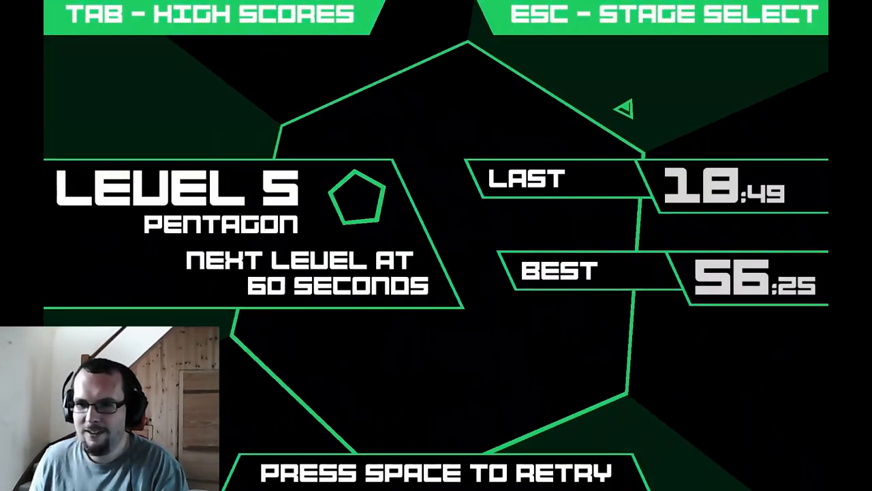
key(space)
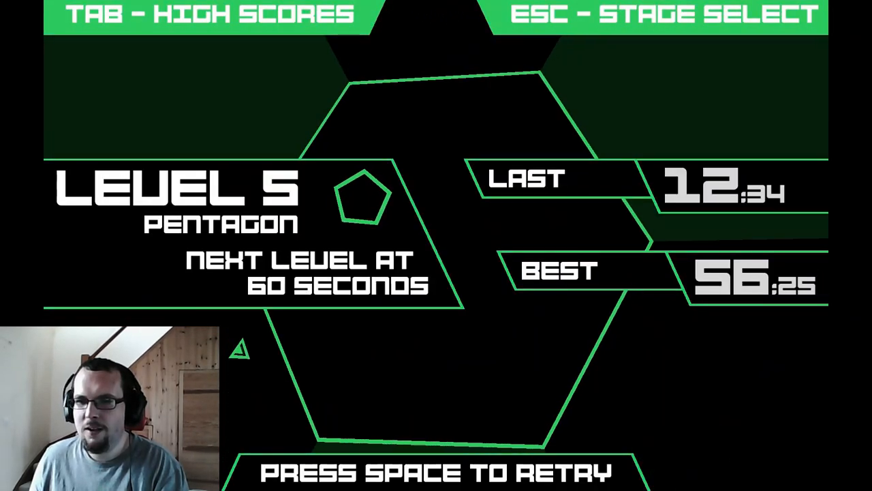
key(space)
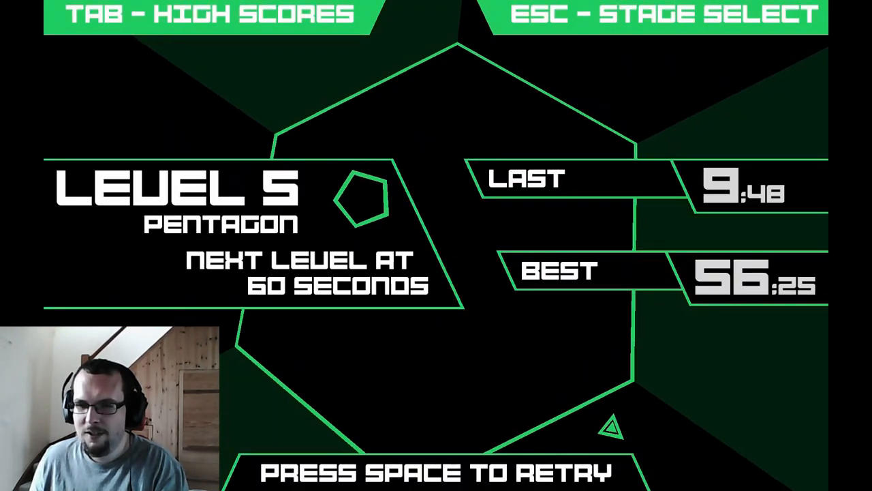
key(space)
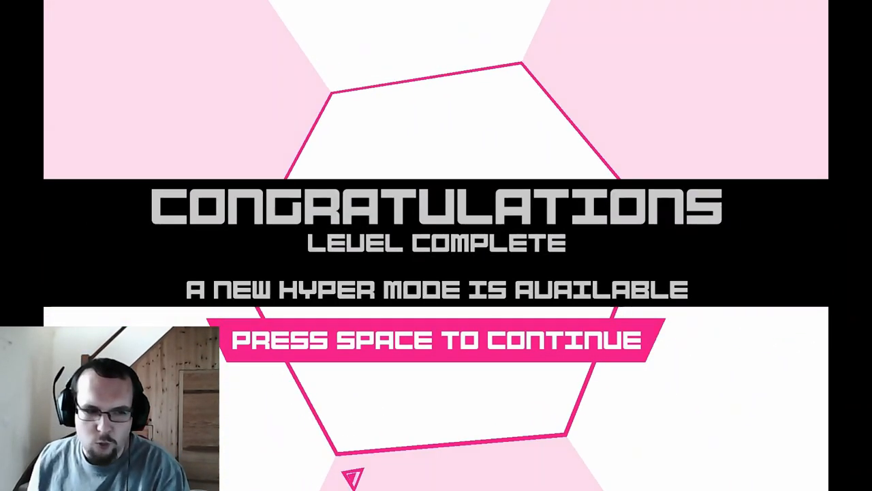
Continue past Level Complete to Hexagoner hyper mode, Hardestest, best 00:00.
key(space)
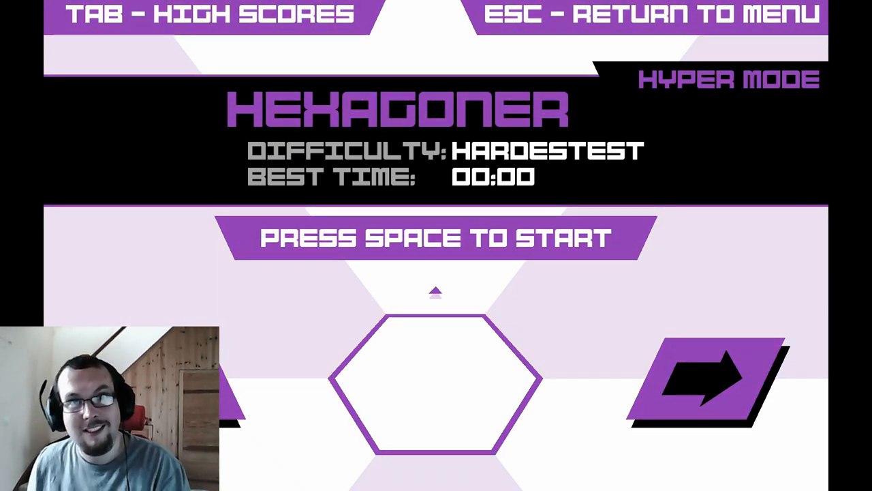
Run hyper-mode Hexagoner nine times until a 7:24 attempt beats the 6:18 best.
key(space)
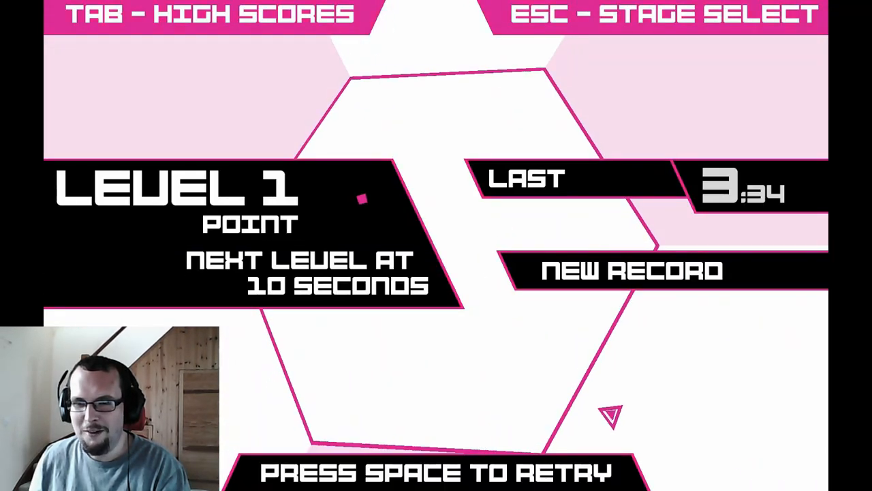
key(space)
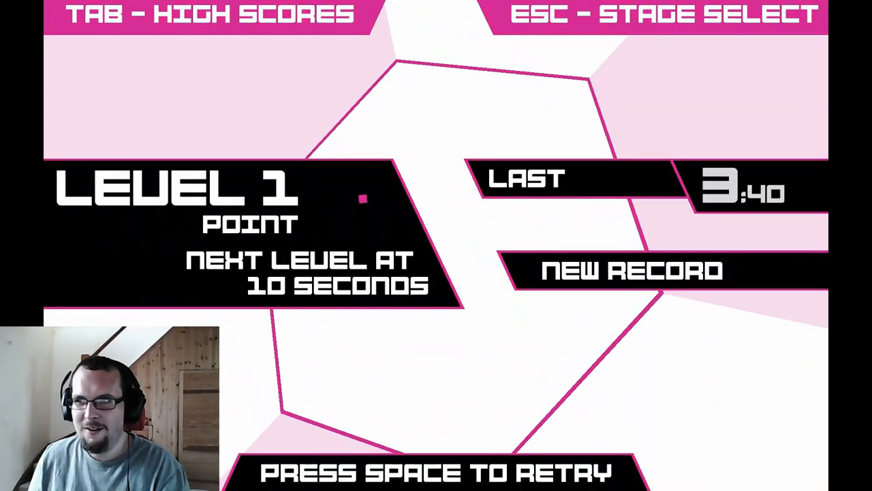
key(space)
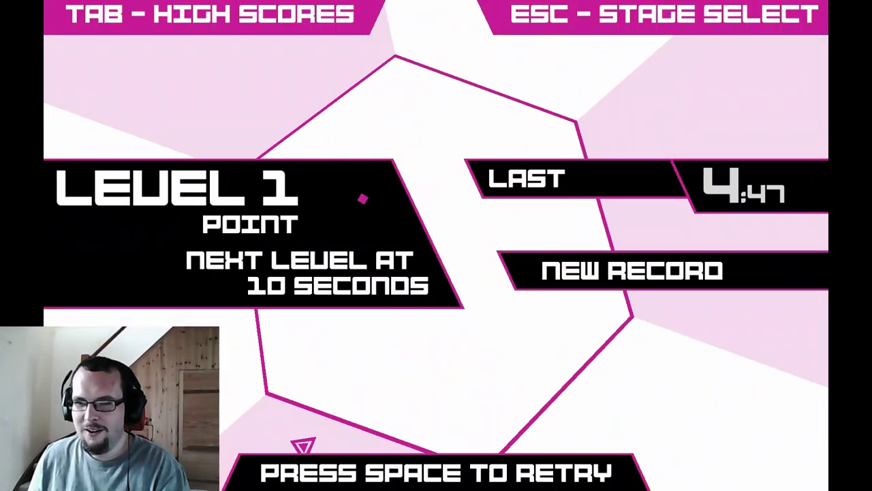
key(space)
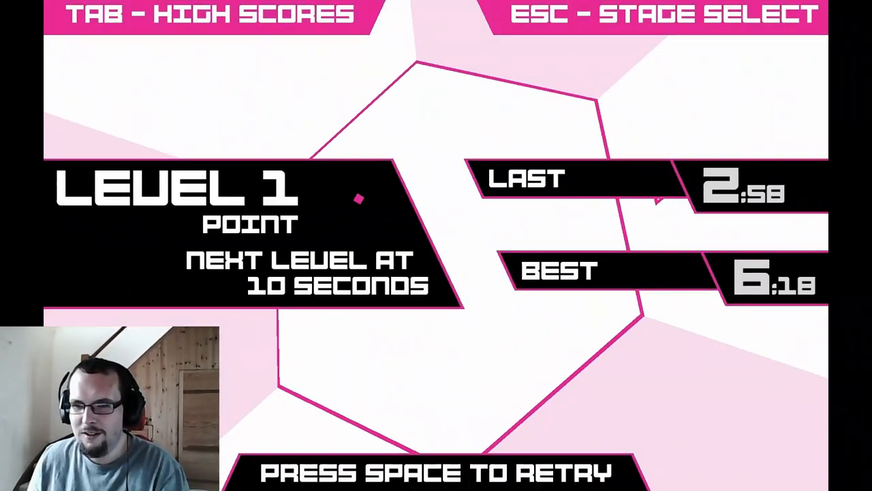
key(space)
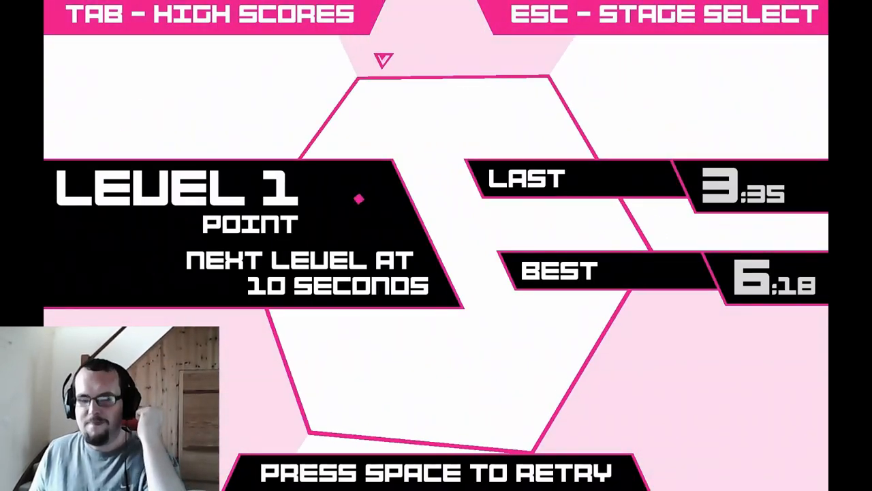
key(space)
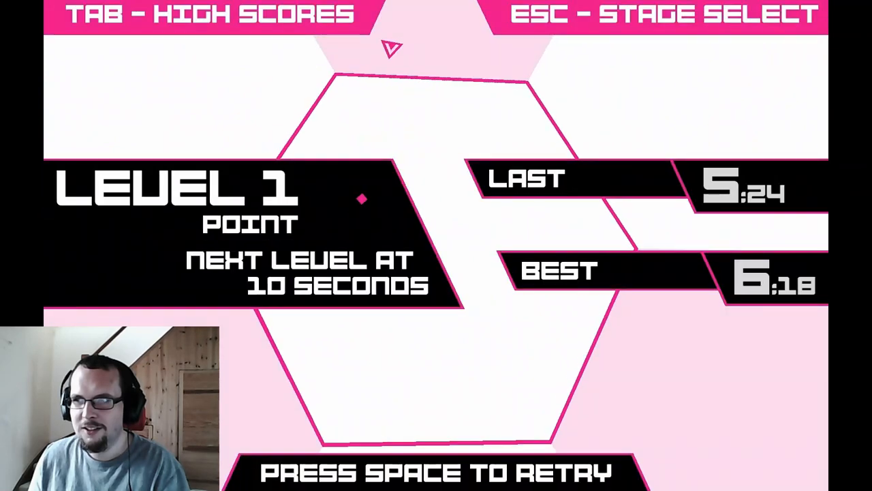
key(space)
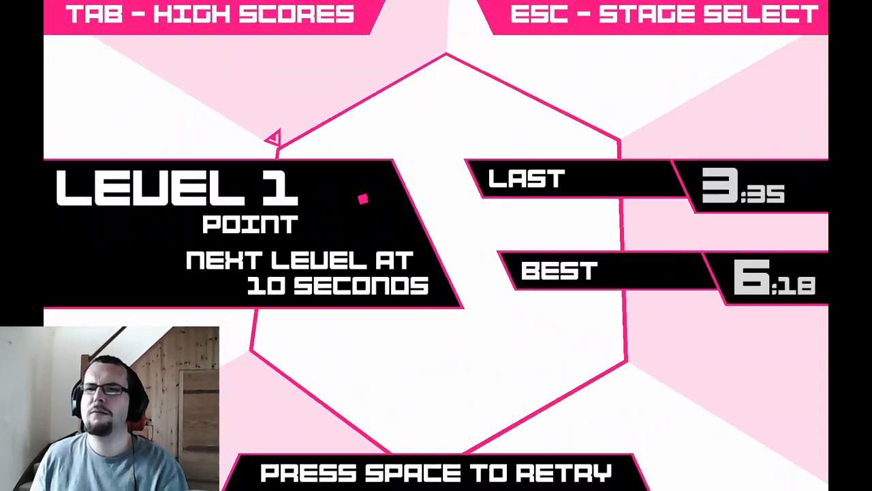
key(space)
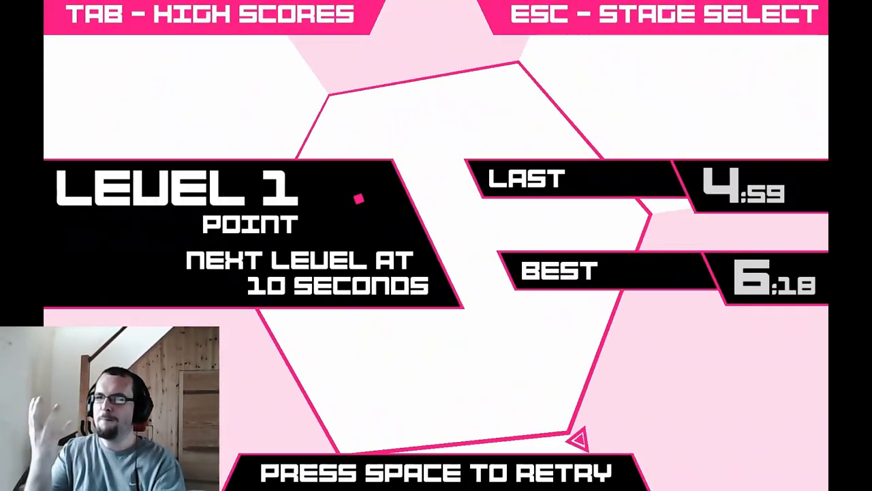
key(space)
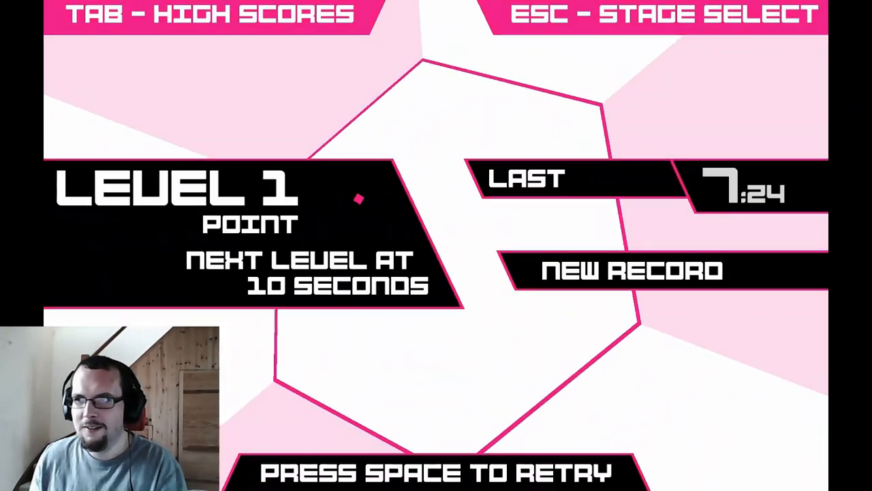
key(space)
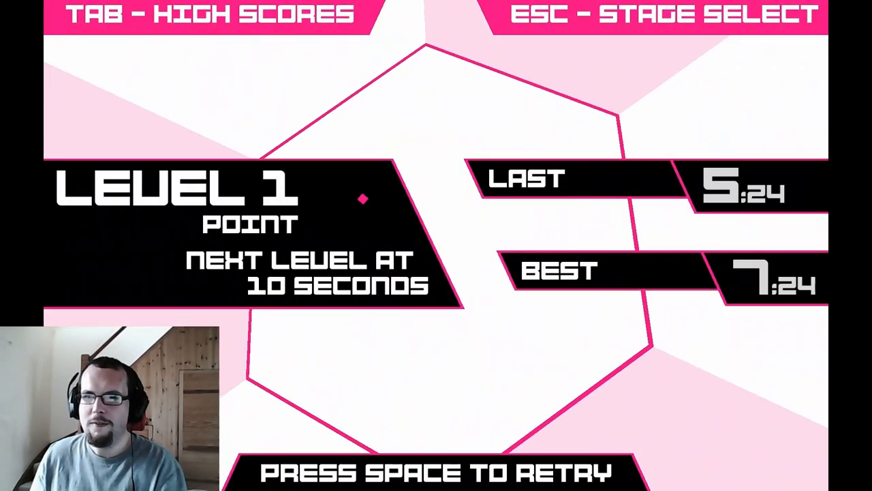
key(space)
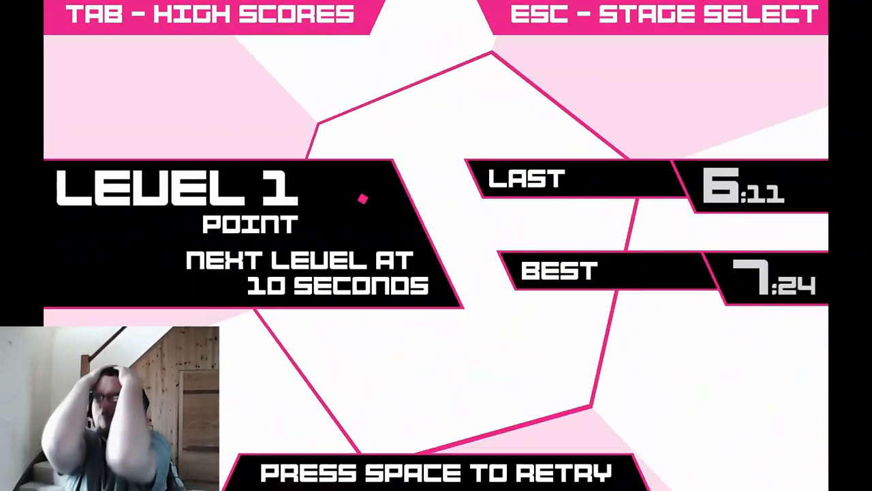
key(space)
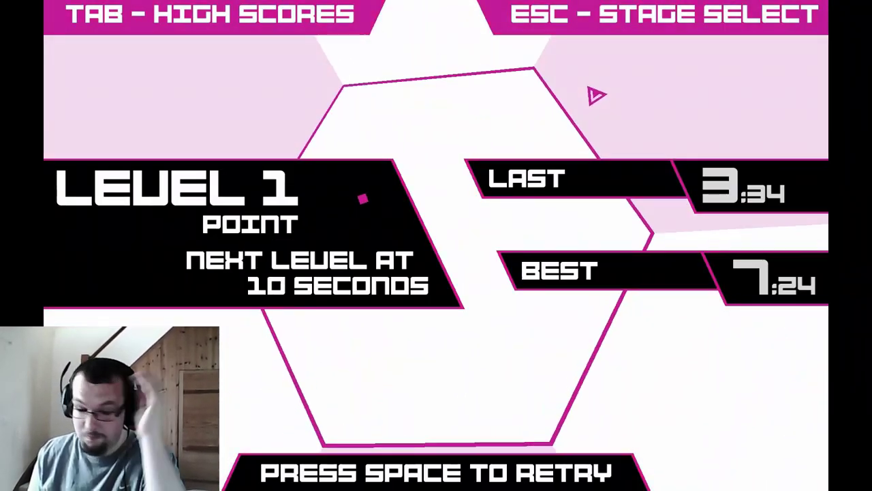
key(space)
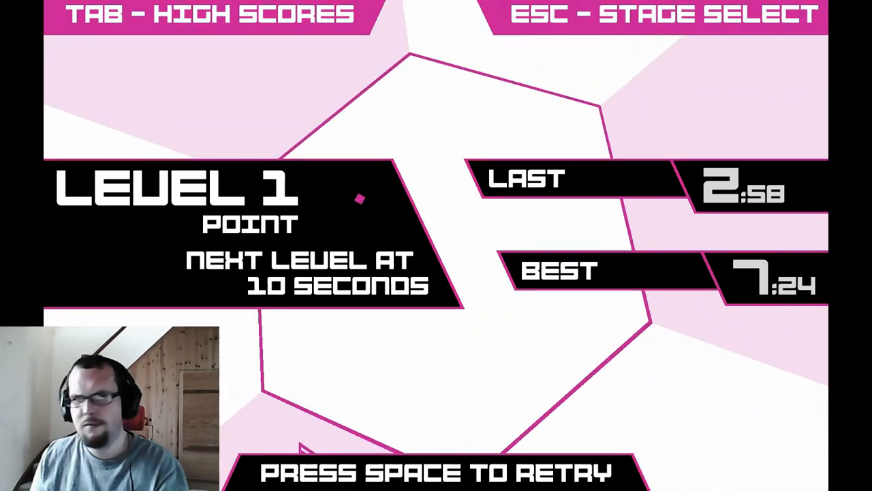
key(space)
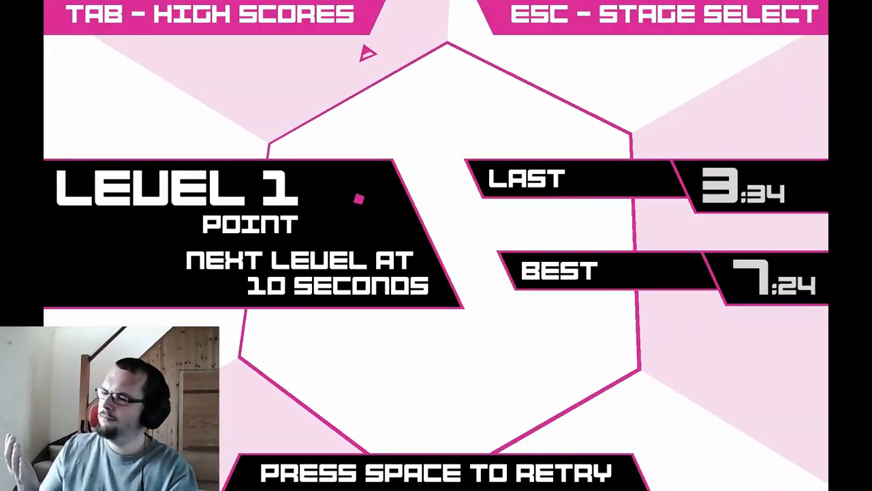
Retry three more runs of 6:05, 7:00 and a record 9:44.
key(space)
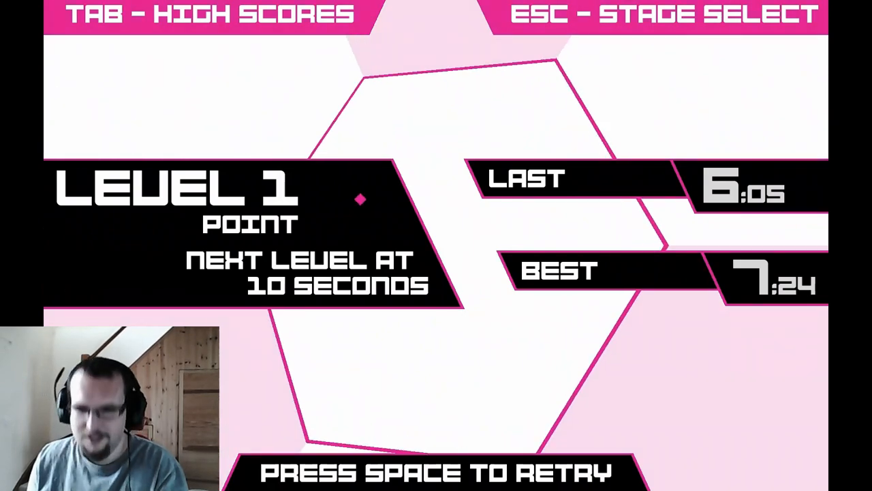
key(space)
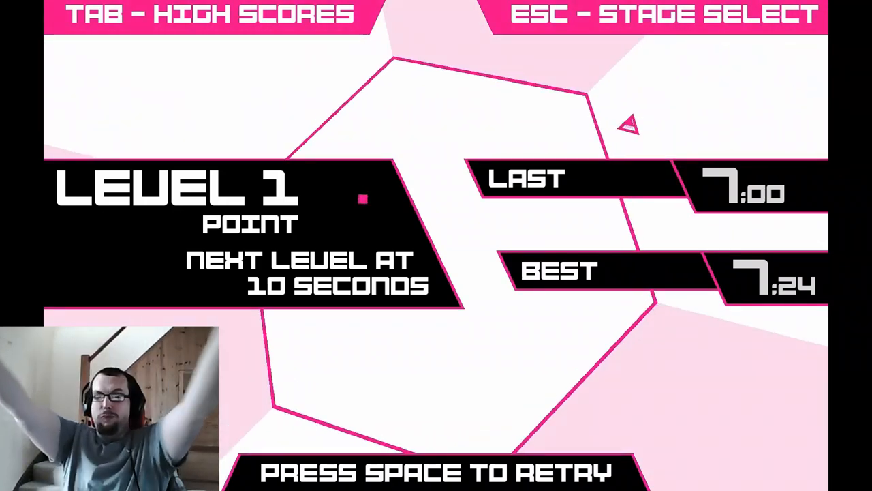
key(space)
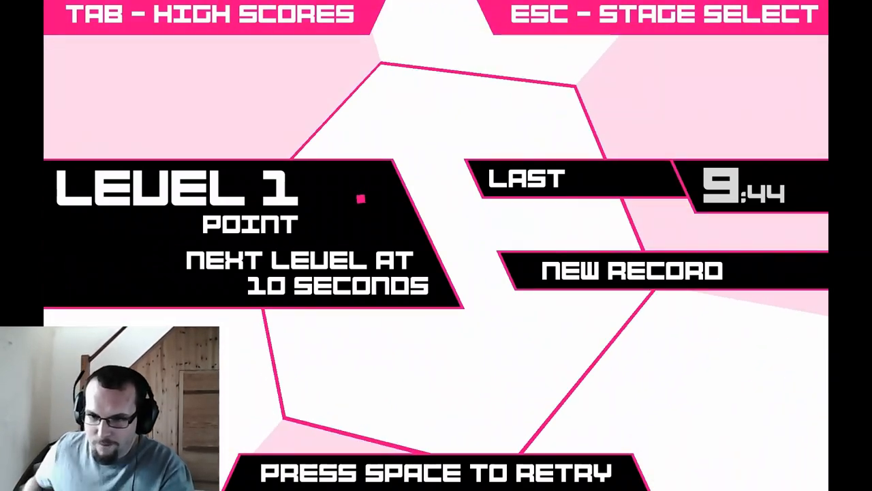
Retry seven more runs until an 11:44 record reaches Level 2, Line.
key(space)
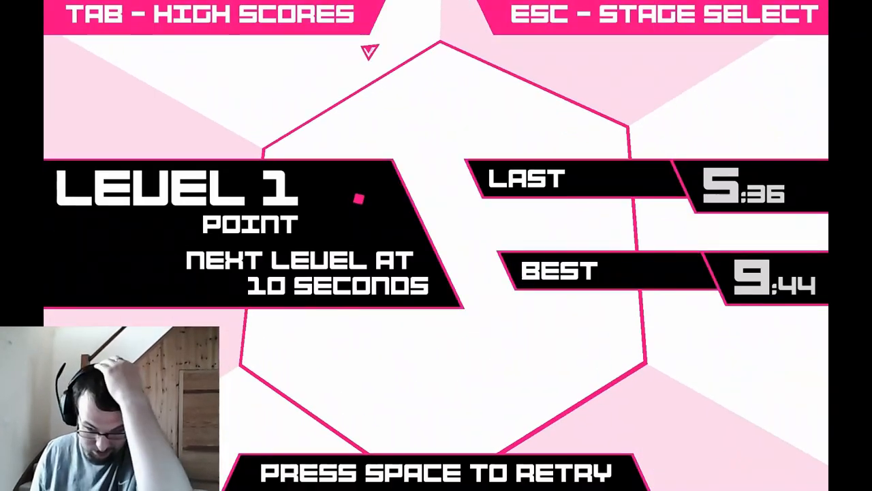
key(space)
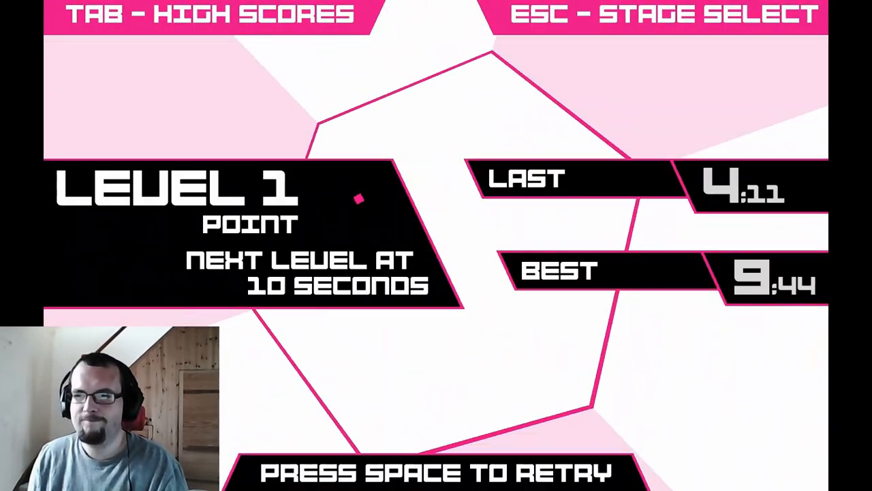
key(space)
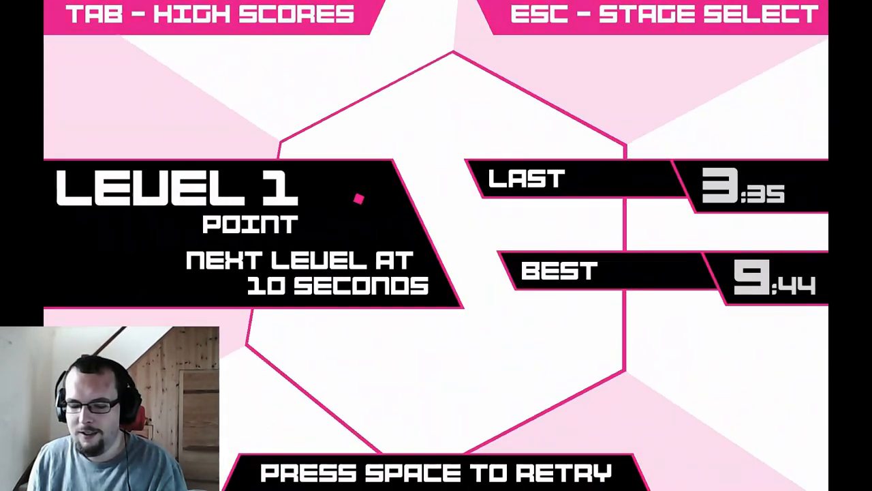
key(space)
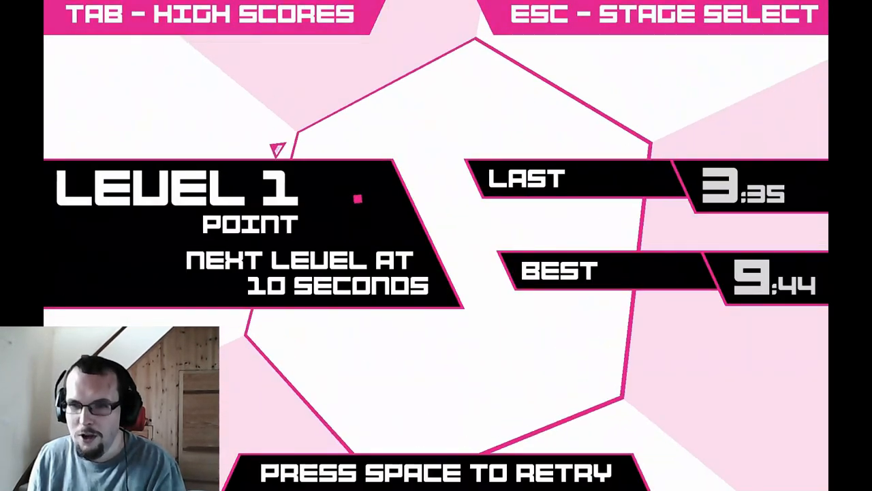
key(space)
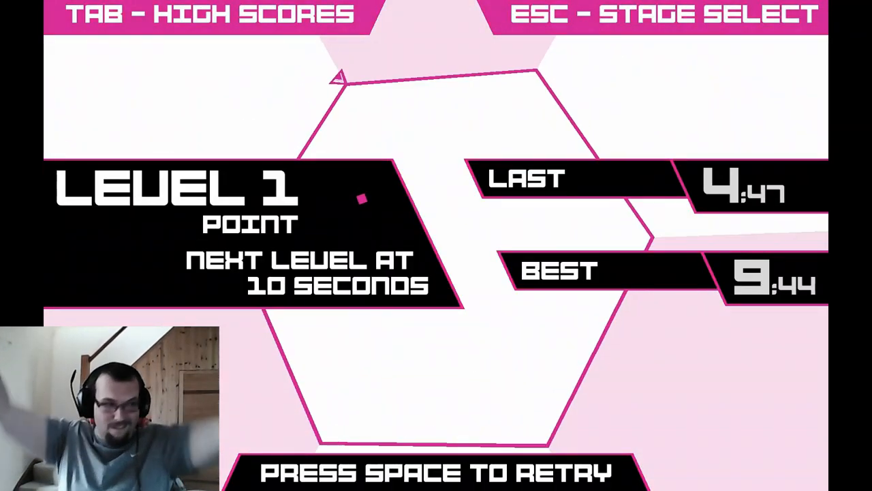
key(space)
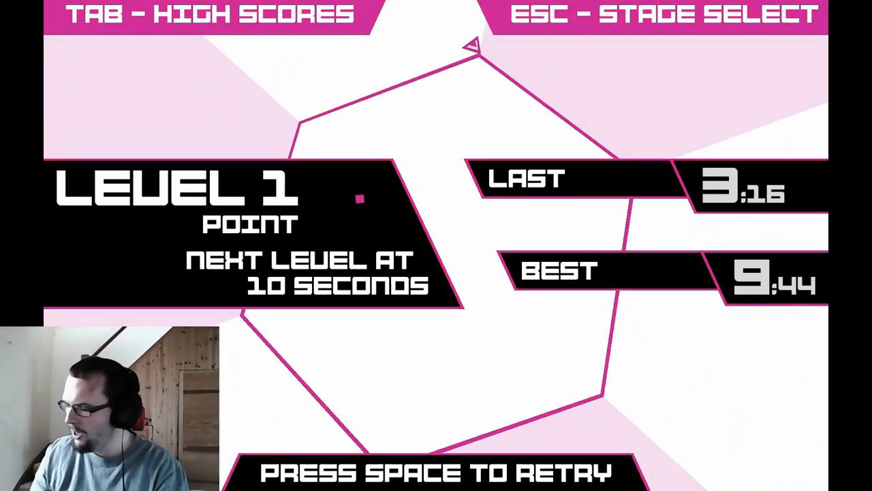
key(space)
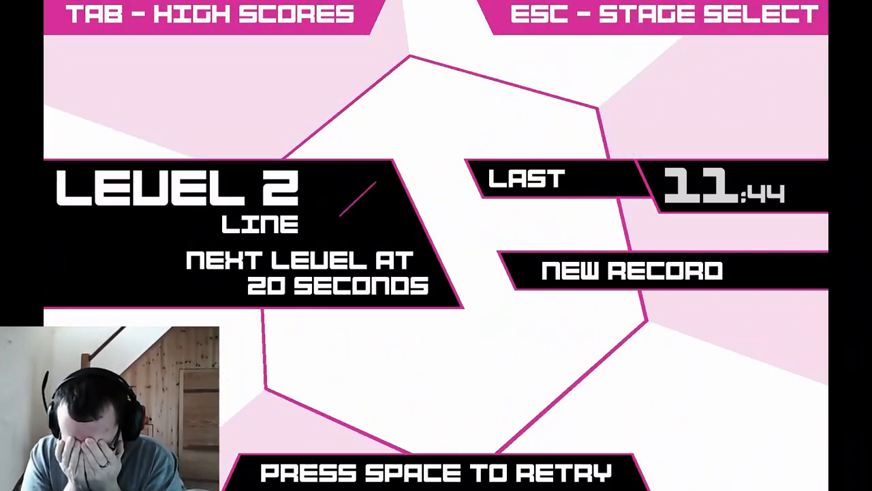
key(space)
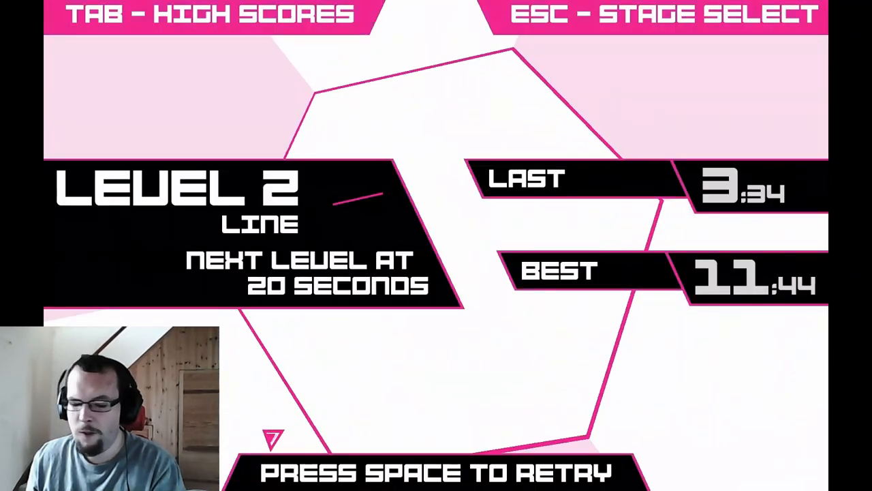
key(space)
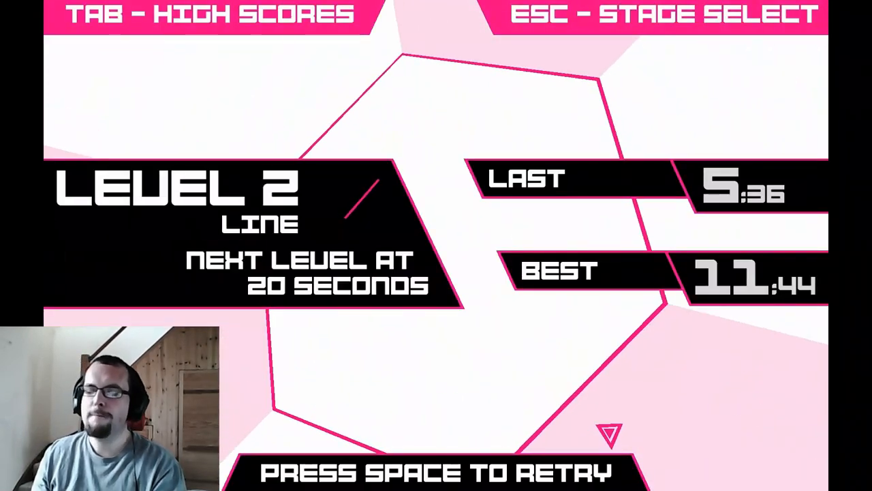
Play three final runs (2:58, 4:35, 6:48), then escape to stage select showing best 11:44.
key(space)
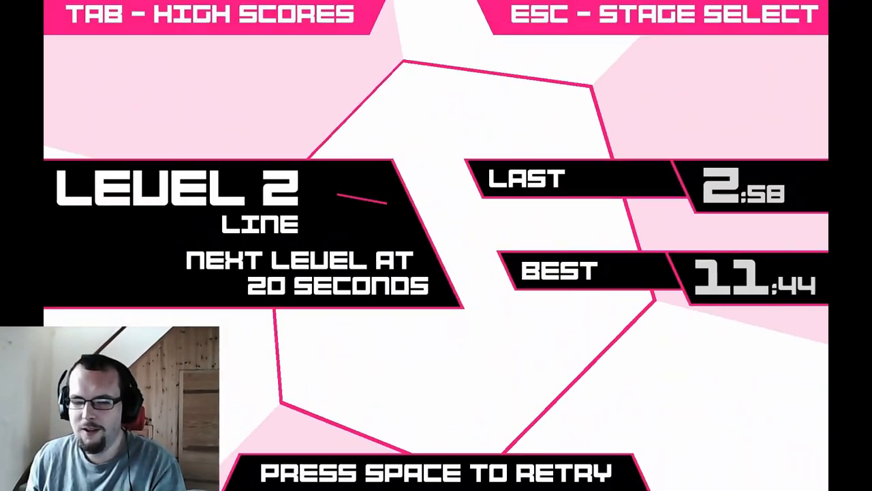
key(space)
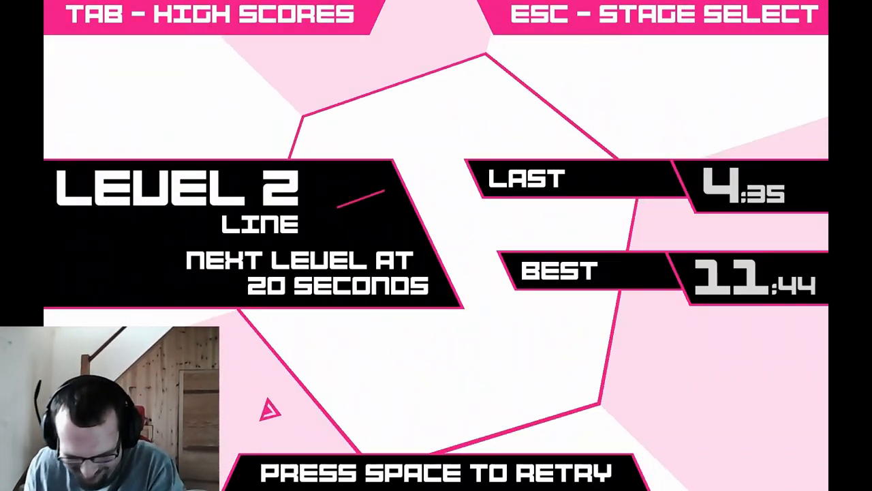
key(space)
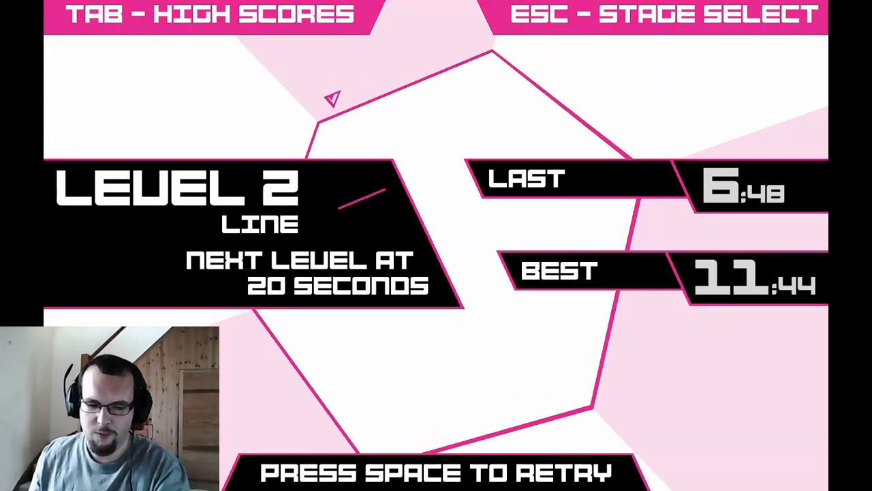
key(Escape)
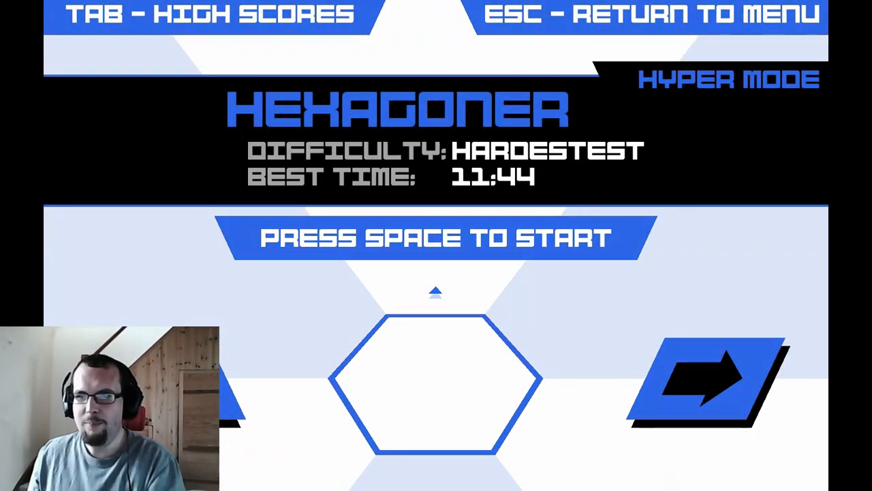